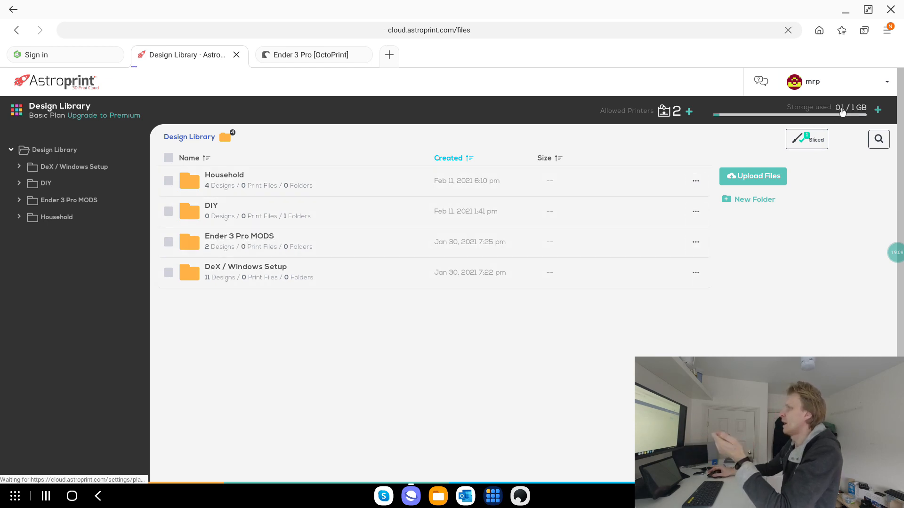
- Open the Household folder in the Design Library to list its four STL designs
left_click(115, 116)
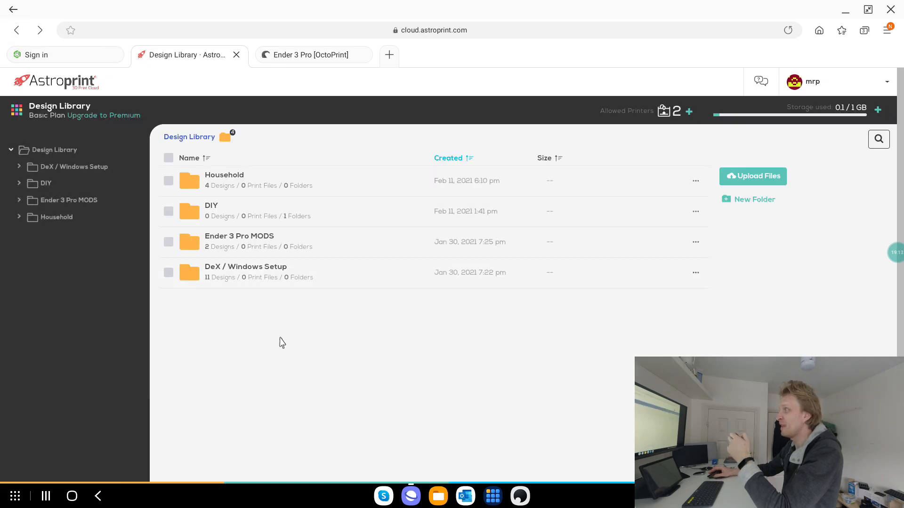
mouse_move(741, 122)
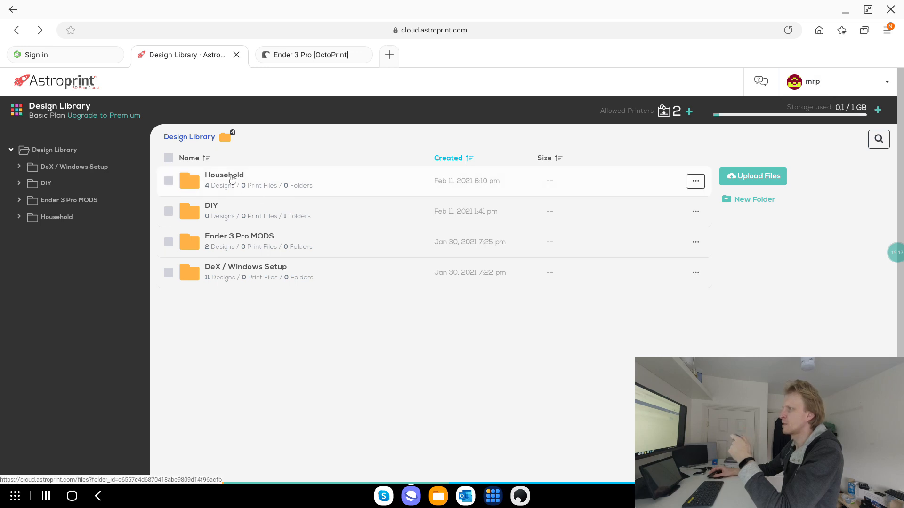
left_click(223, 174)
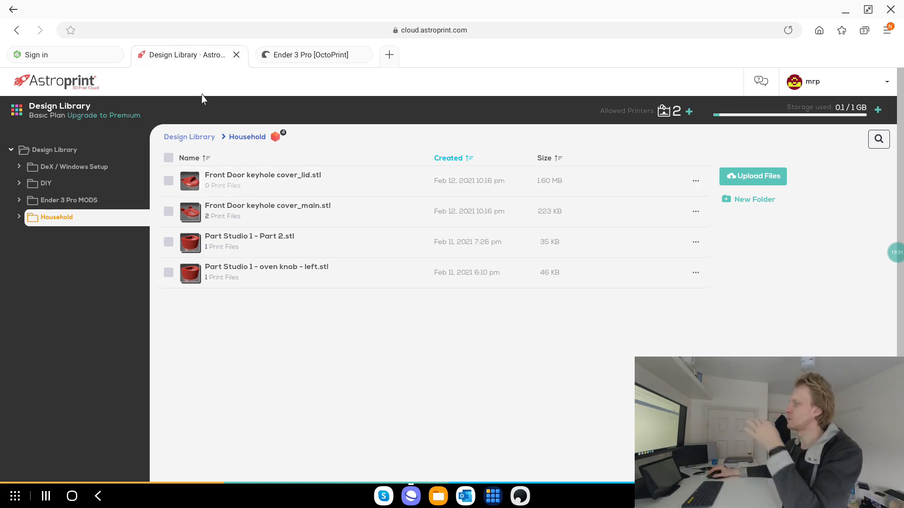
left_click(168, 157)
type("you")
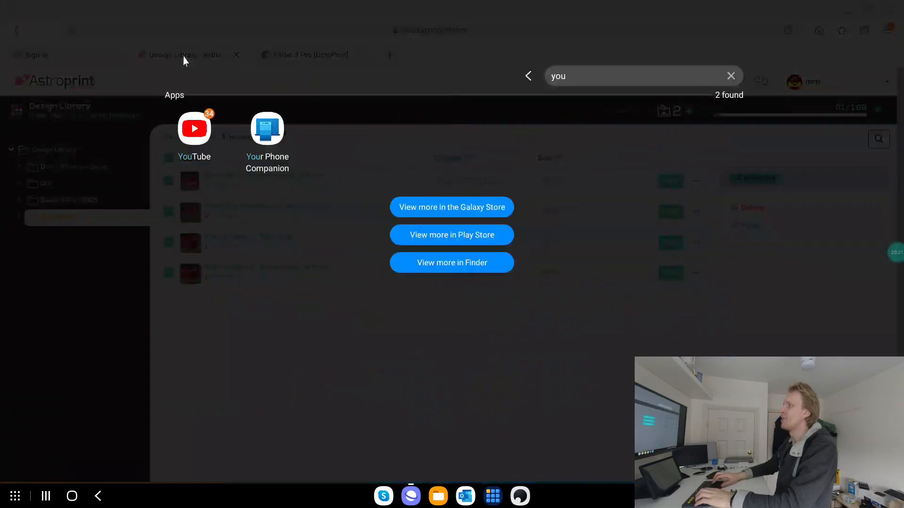
- Launch YouTube from the DeX app search results into its own window
left_click(193, 128)
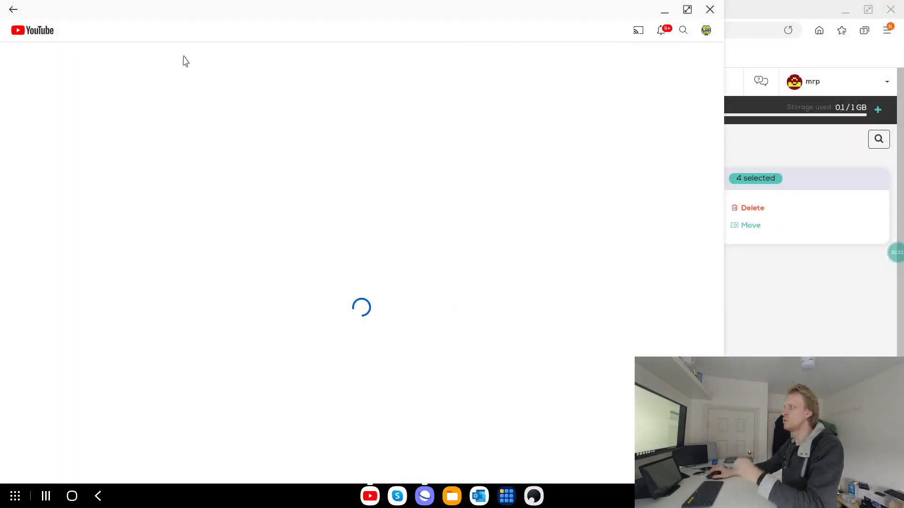